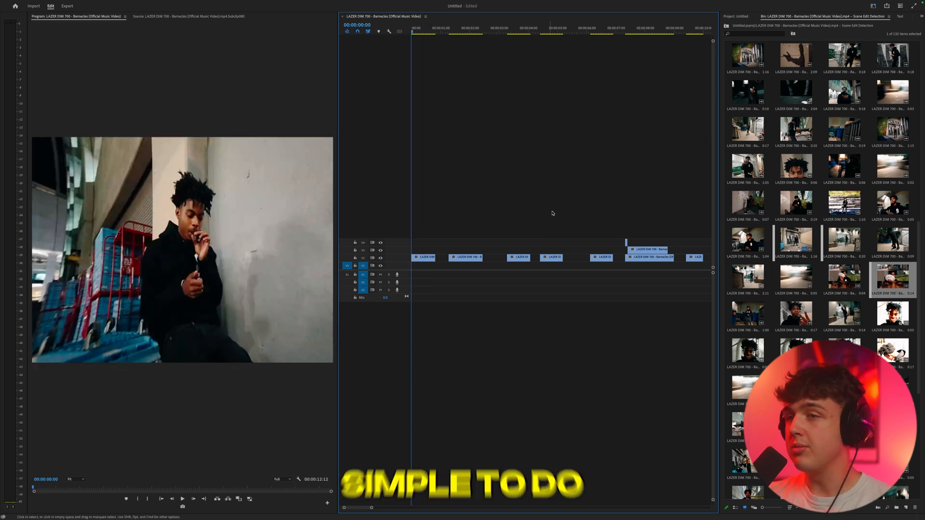
- Select the timeline clip to replace with a linked After Effects composition
left_click(469, 28)
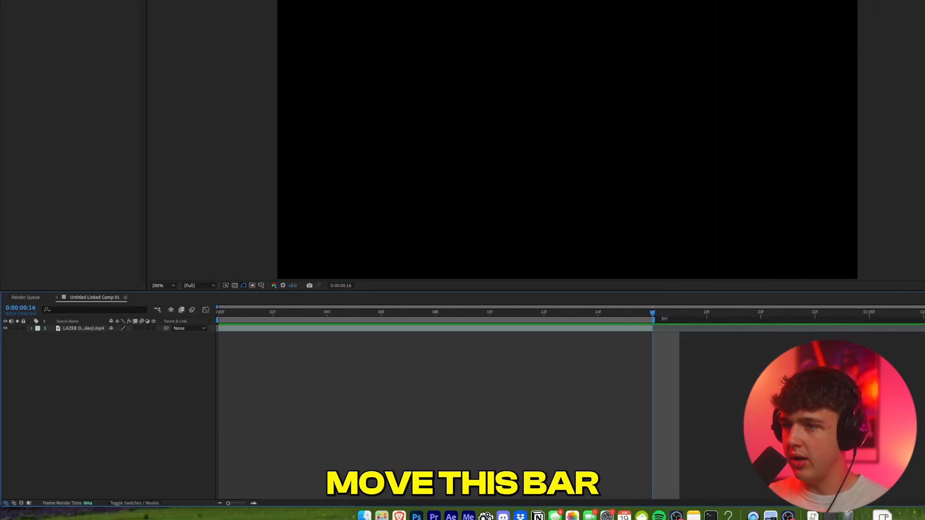
- Drag the work area end bar back to where the clip layer ends
left_click_drag(652, 311, 411, 311)
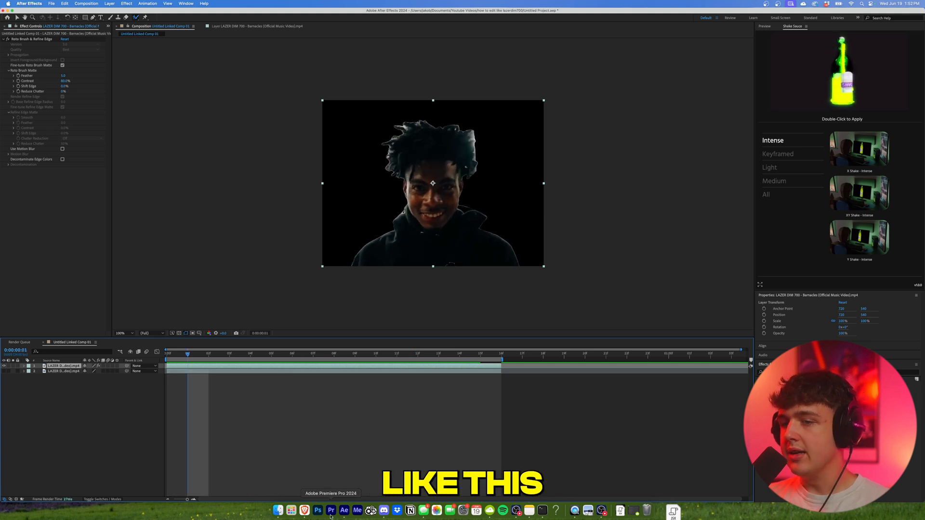
- Return to Premiere Pro via the Dock and pick the next clip for After Effects
left_click(331, 510)
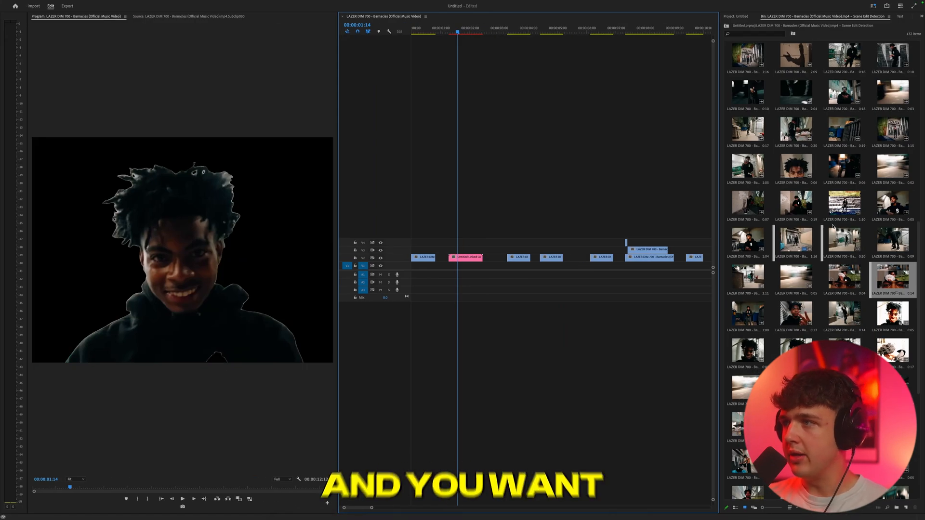
left_click(844, 204)
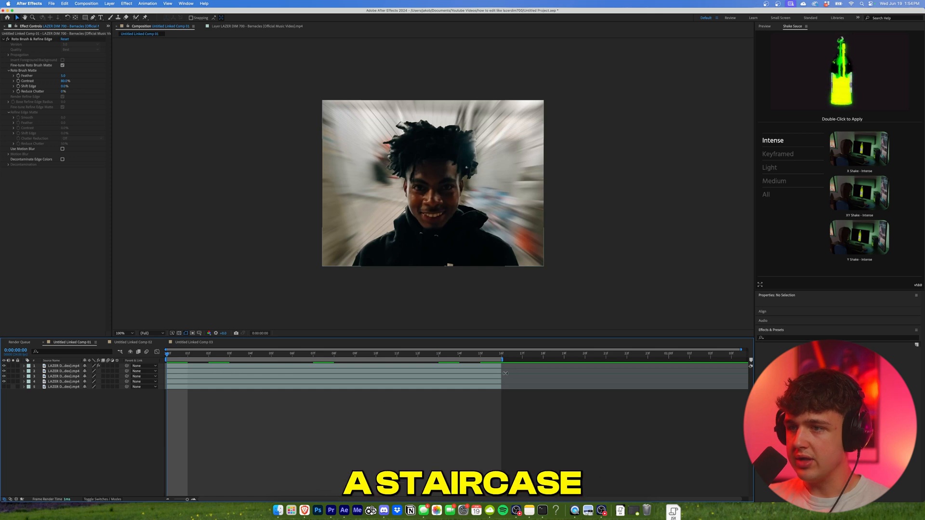
left_click(64, 370)
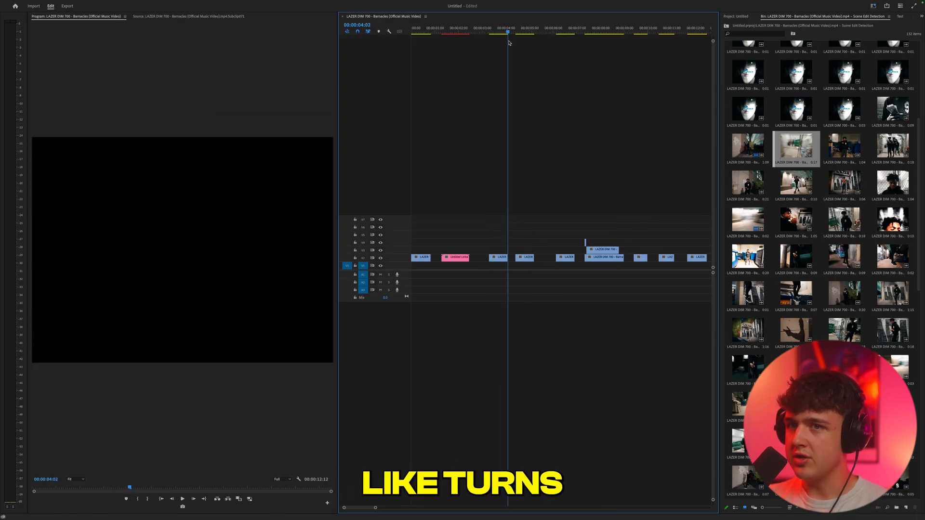
- Mark the dumpster shot and save its export as an MP4 named test
left_click(517, 32)
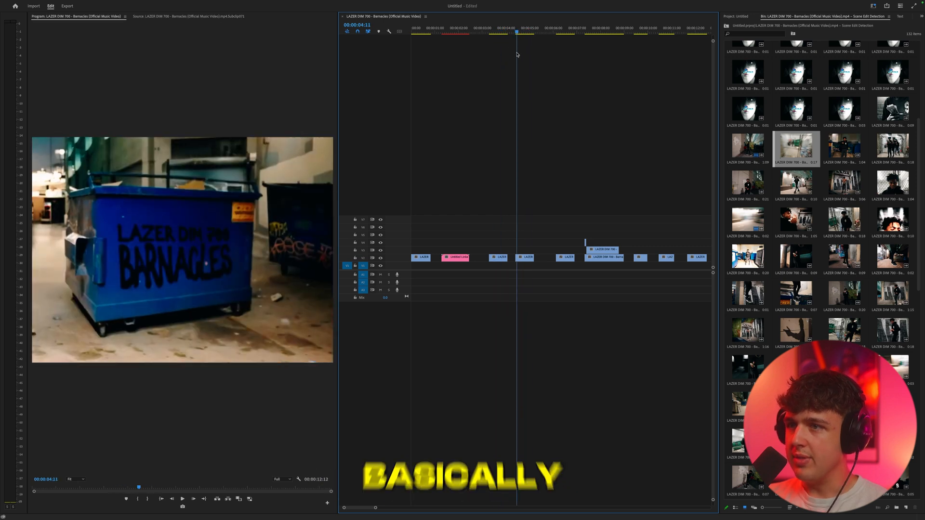
left_click(532, 28)
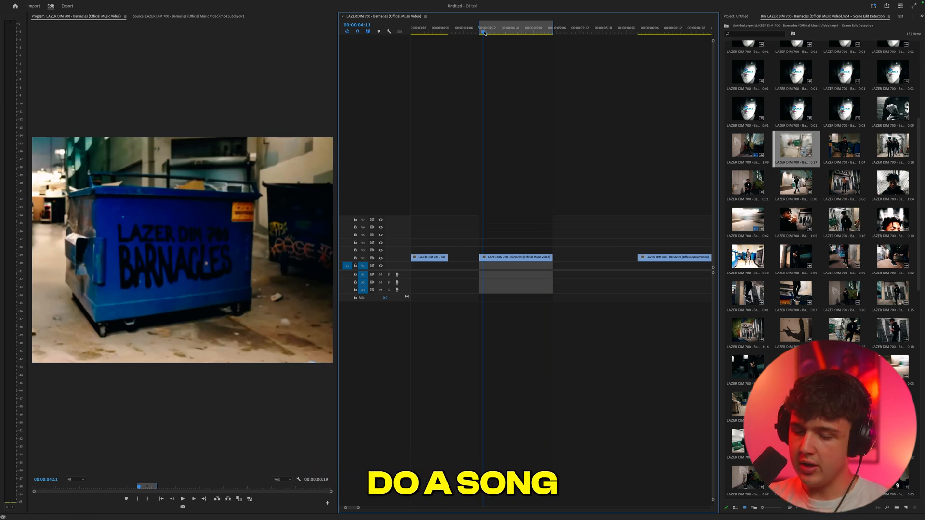
left_click(66, 6)
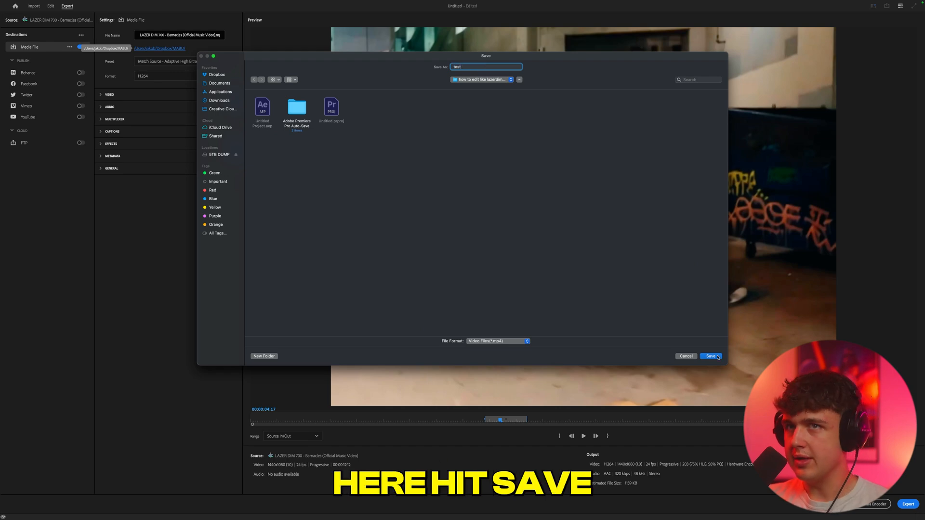
left_click(710, 357)
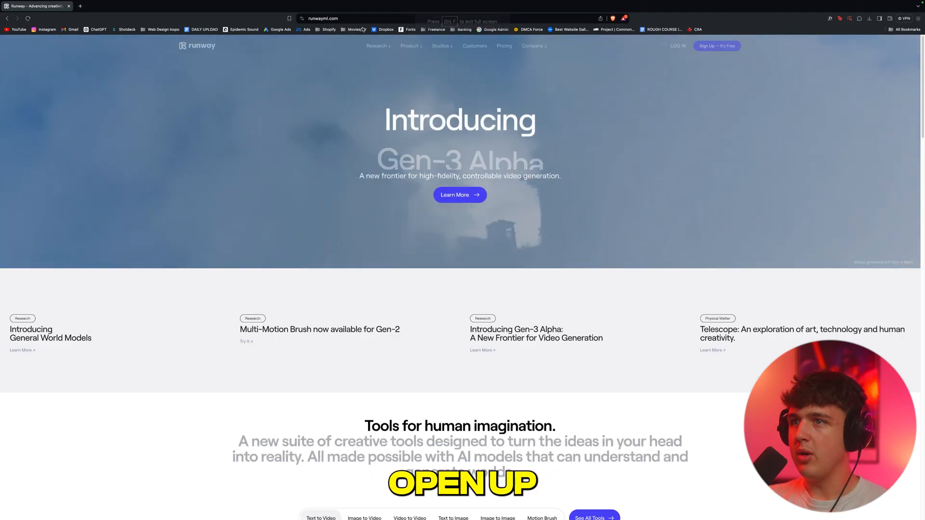
- Log in to Runway and open the Video to Video tool from AI Tools
left_click(677, 46)
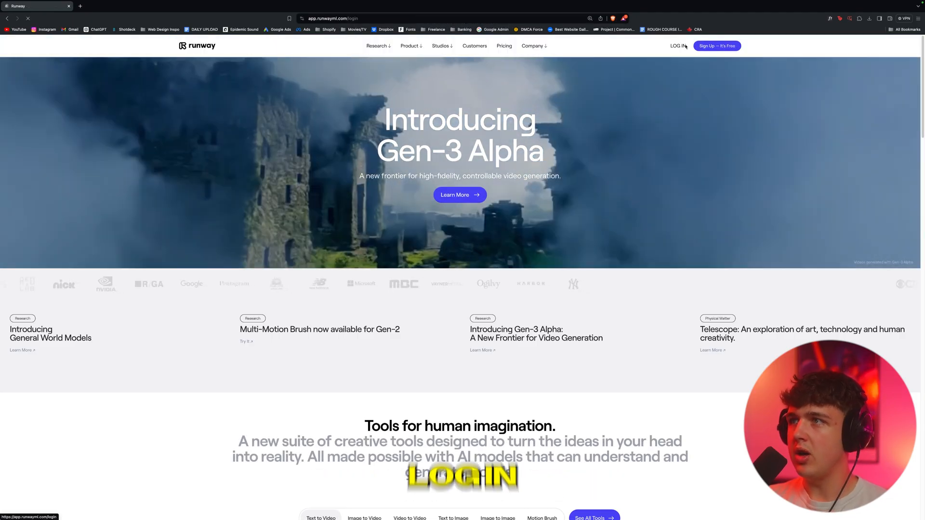
left_click(677, 46)
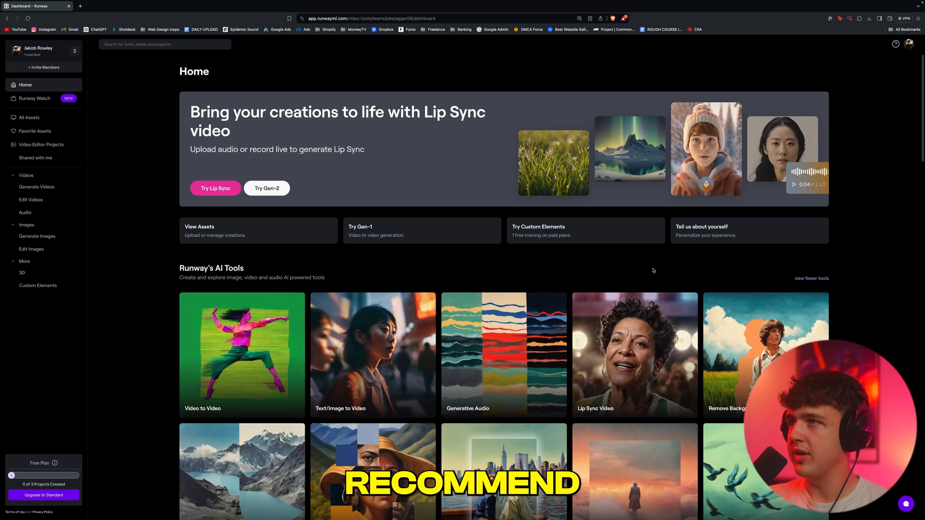
scroll("down", 3)
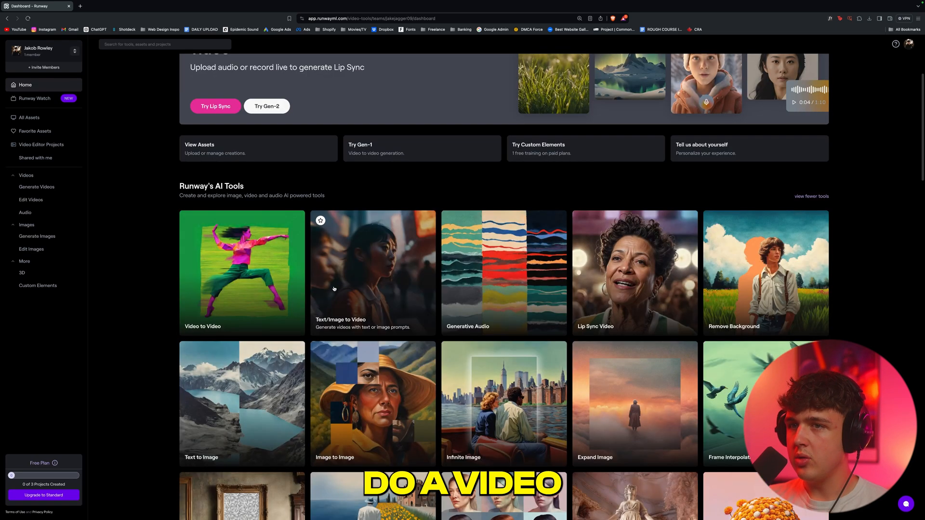
left_click(241, 271)
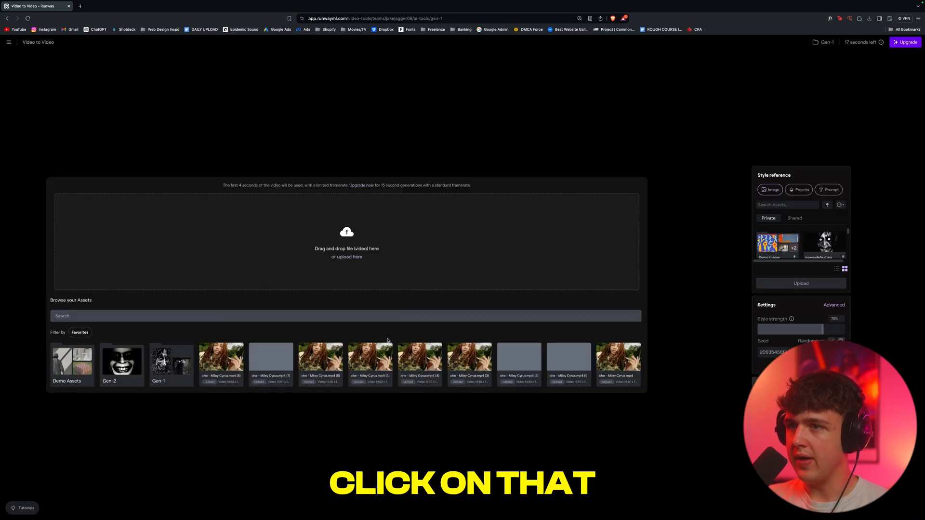
- Upload the clip, adjust Style strength and reveal advanced settings for the 'turn into bus' generation
left_click(351, 257)
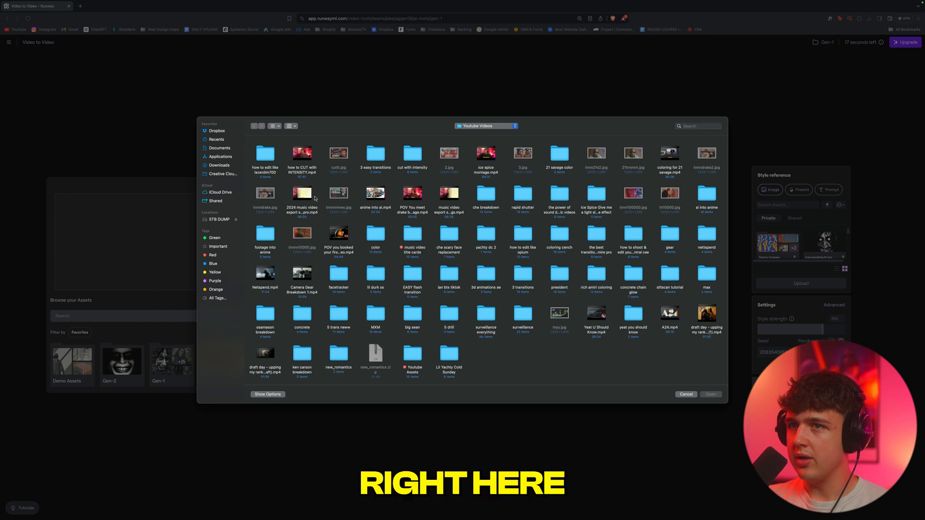
left_click(685, 394)
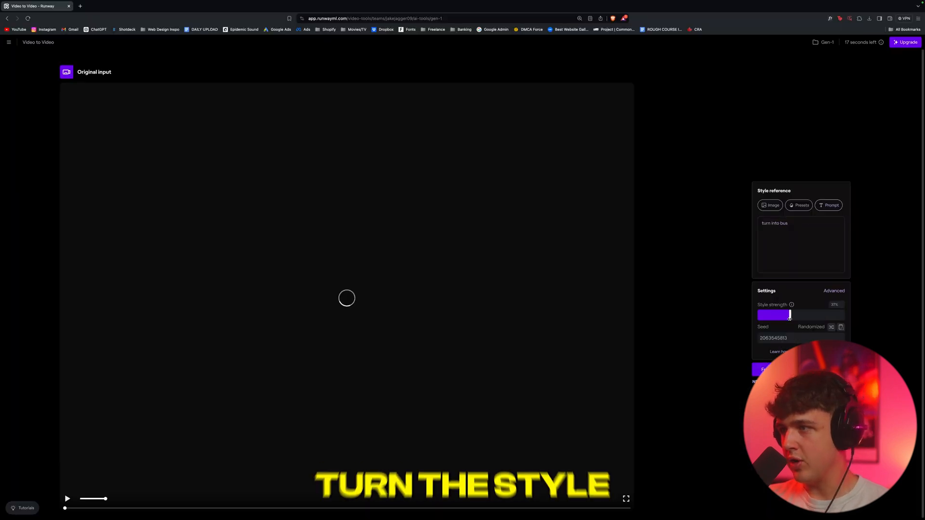
left_click_drag(789, 315, 794, 315)
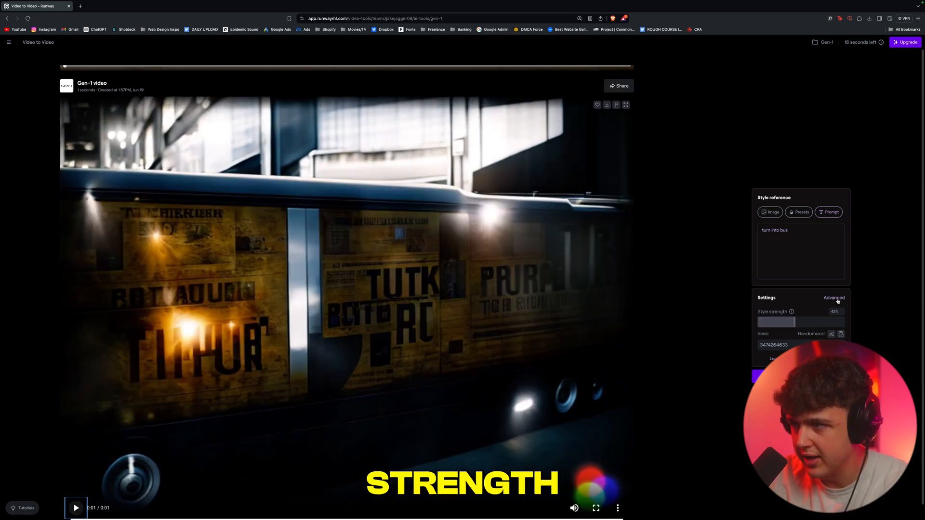
left_click(834, 298)
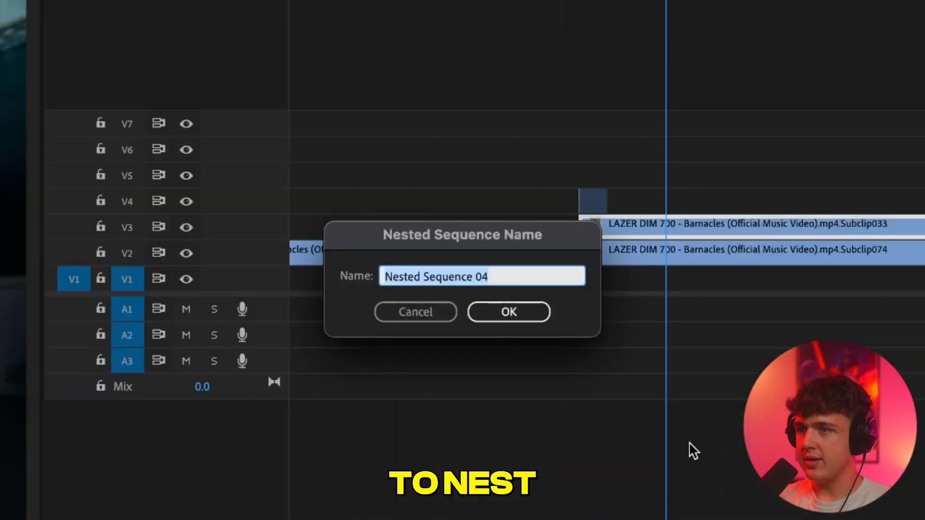
- Nest the stacked clips and set the sequence's vertical frame size to 540, deleting previews
left_click(509, 312)
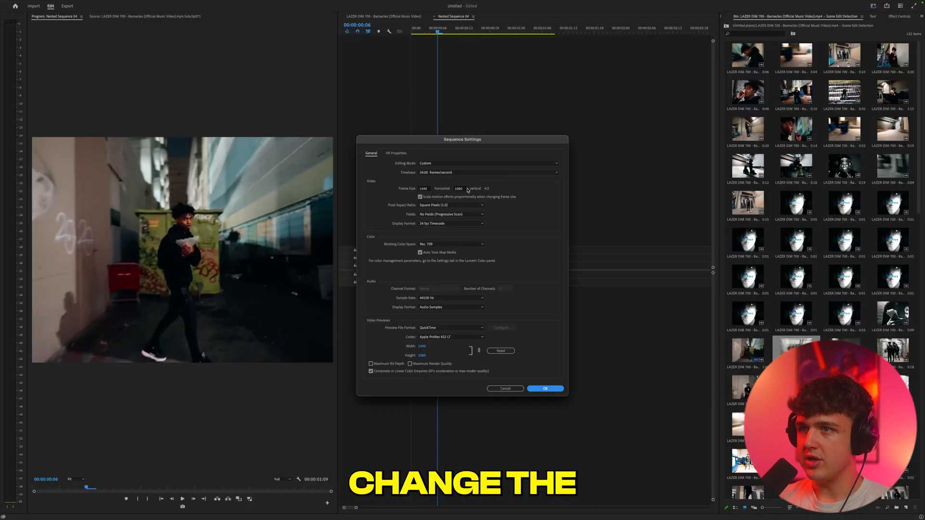
type("540")
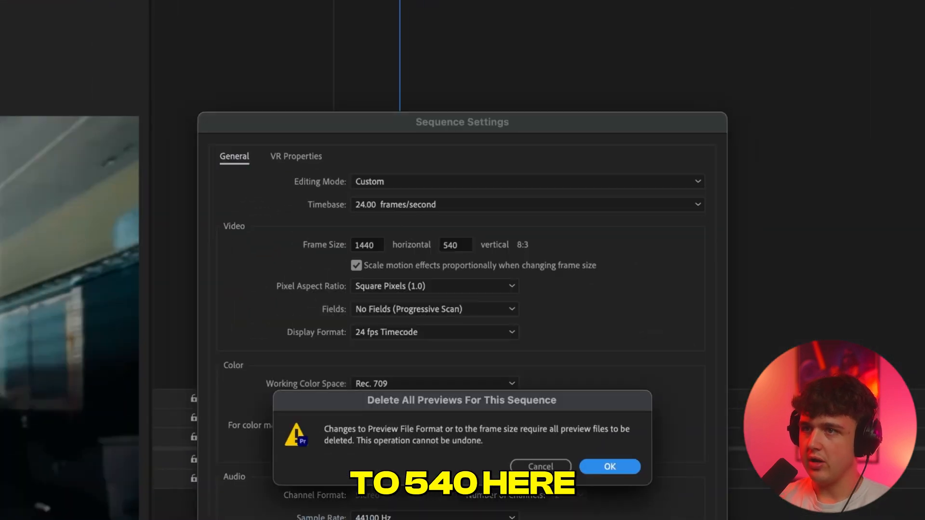
left_click(609, 467)
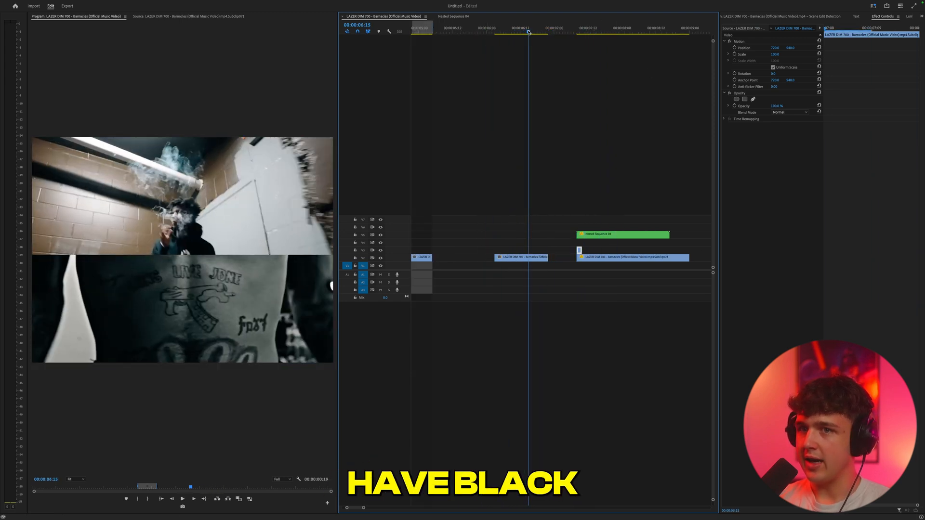
- Find Tint in the Effects panel and apply it to the lower split-screen clip
left_click(889, 16)
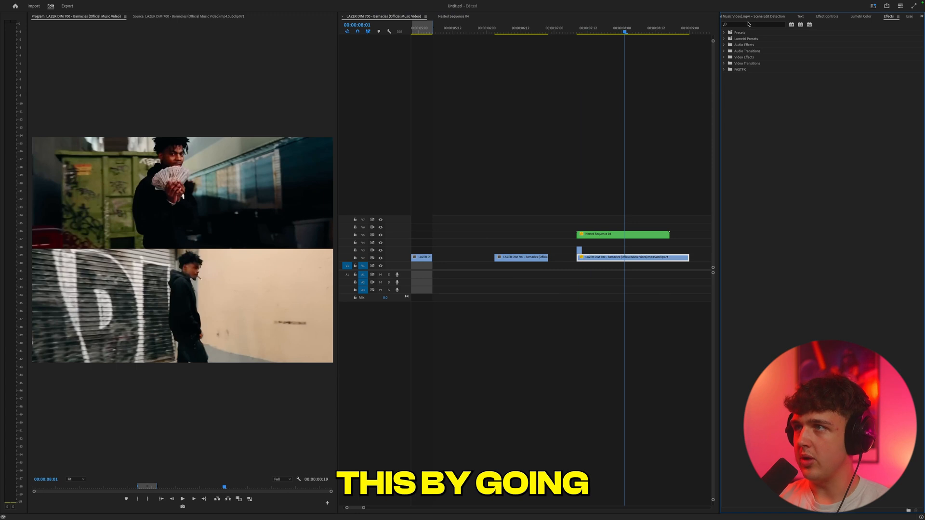
type("tint")
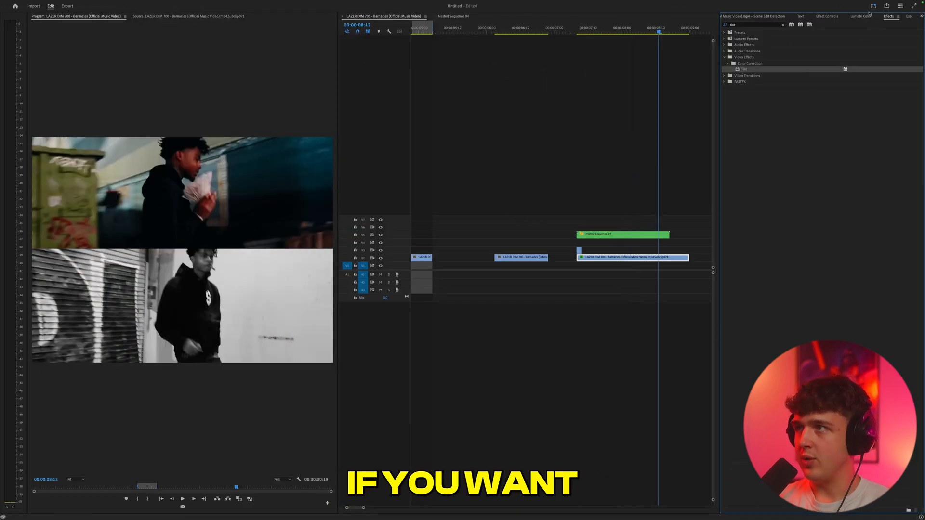
left_click_drag(828, 143, 800, 142)
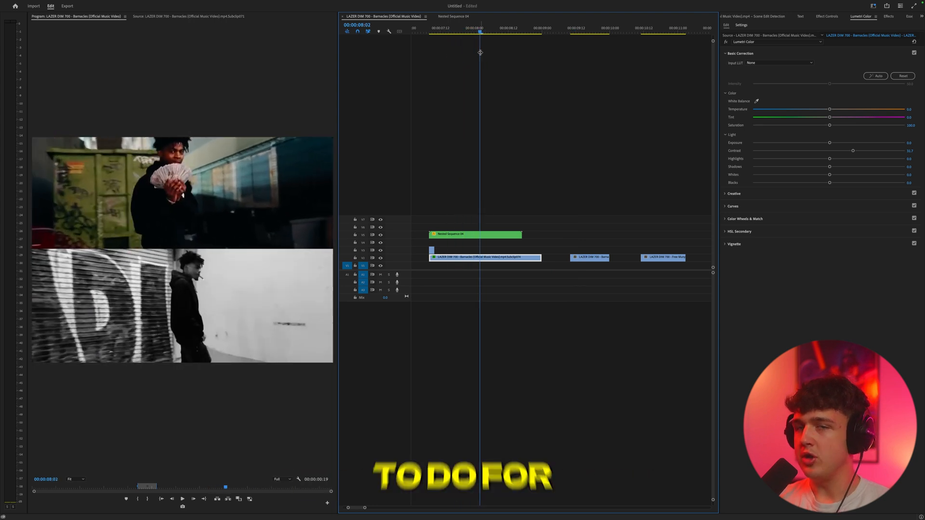
- Open Sequence Settings from the Sequence menu and move to a later point in the edit
left_click(232, 9)
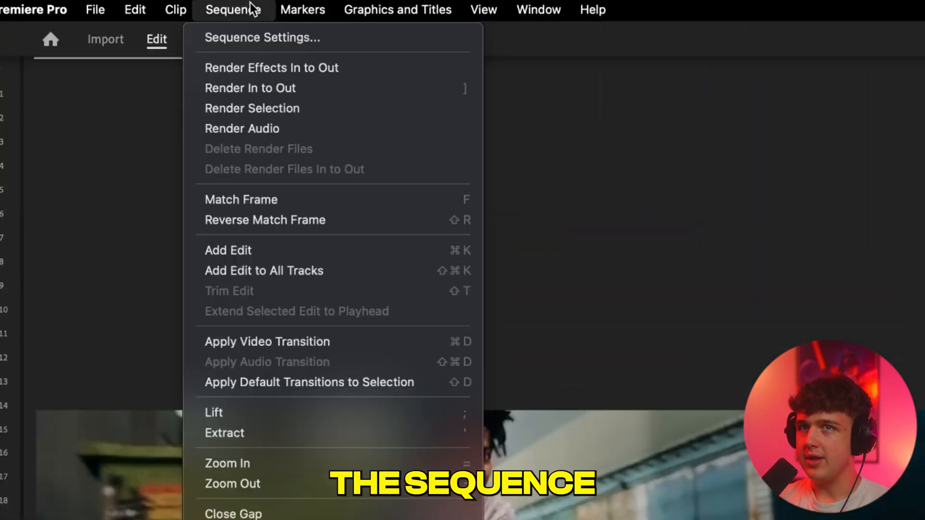
left_click(262, 37)
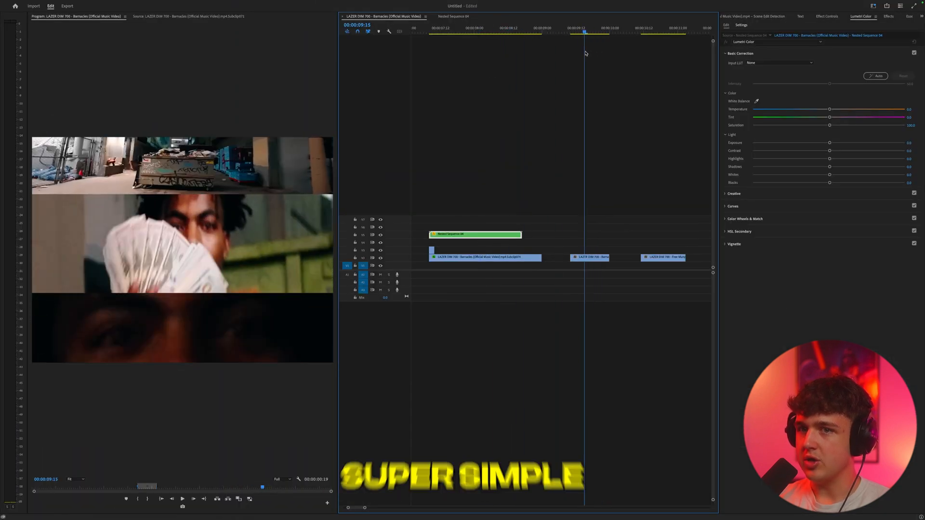
left_click(598, 33)
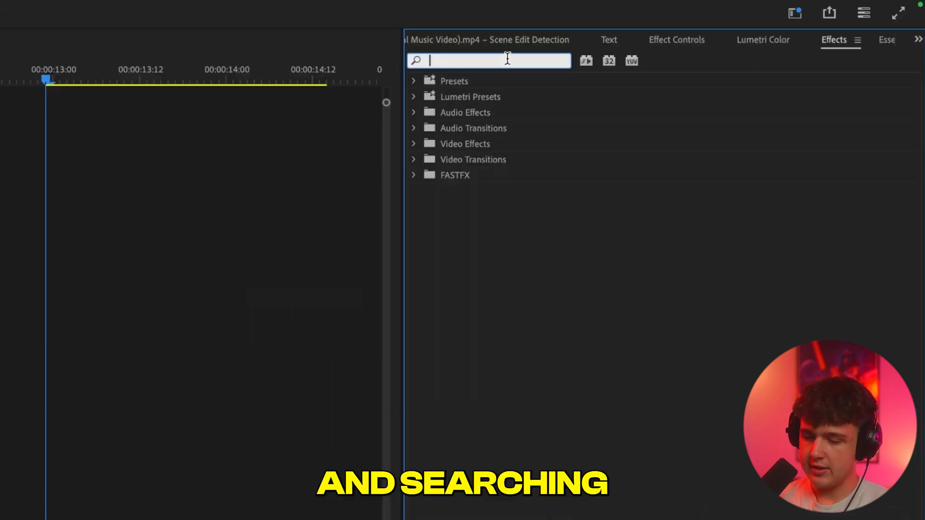
- Filter the effects list with 'bright' to surface Brightness & Contrast
type("bright")
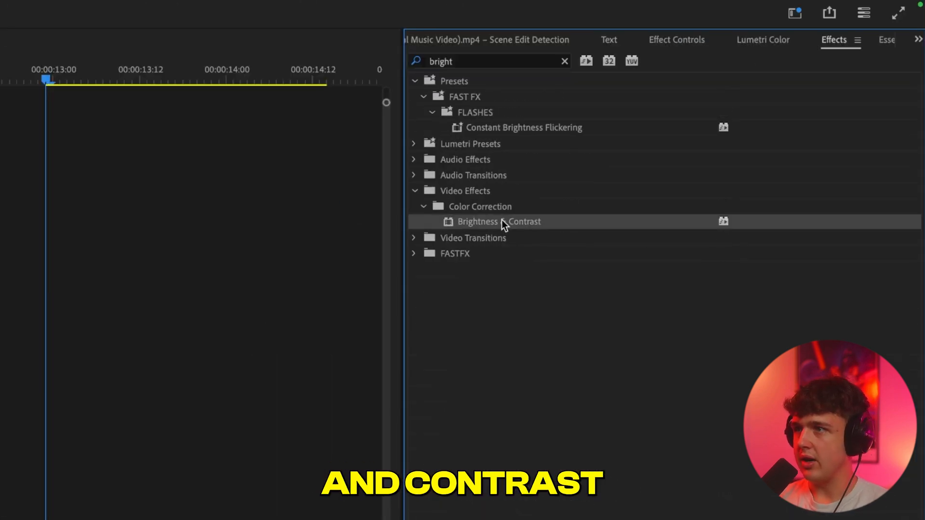